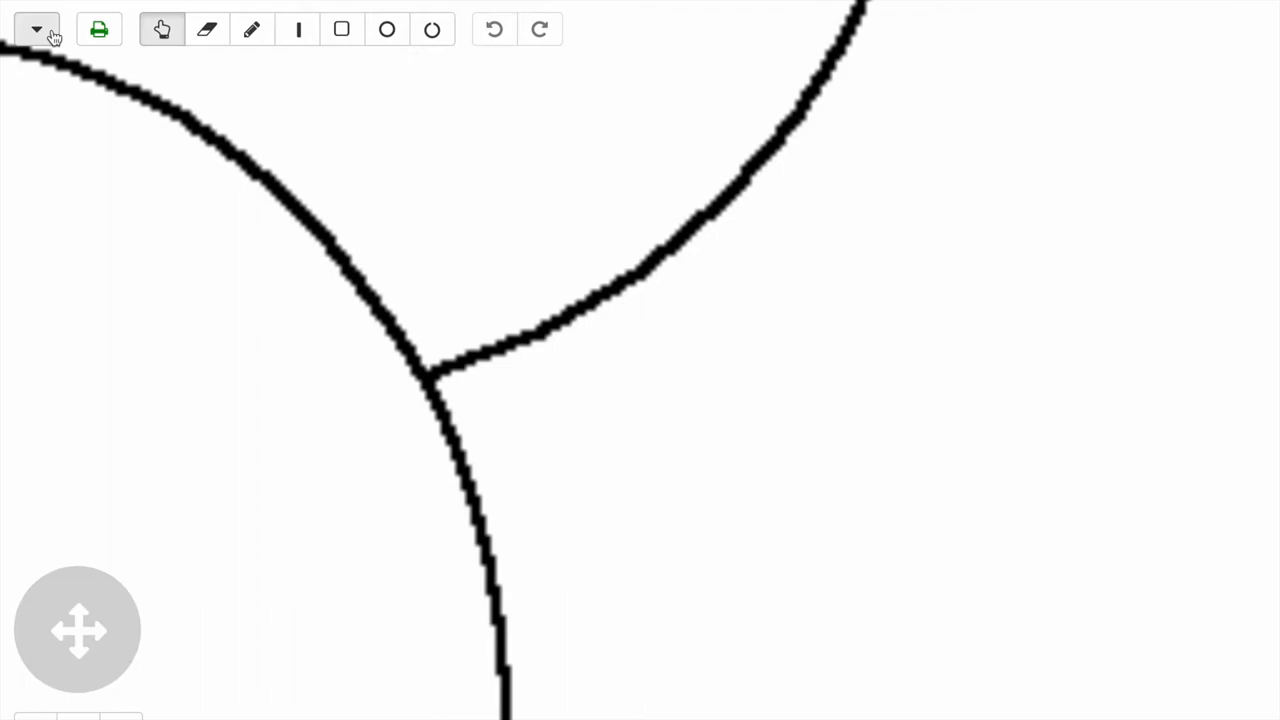
# Start a new design and confirm erasing the old circle drawing.
pyautogui.click(36, 28)
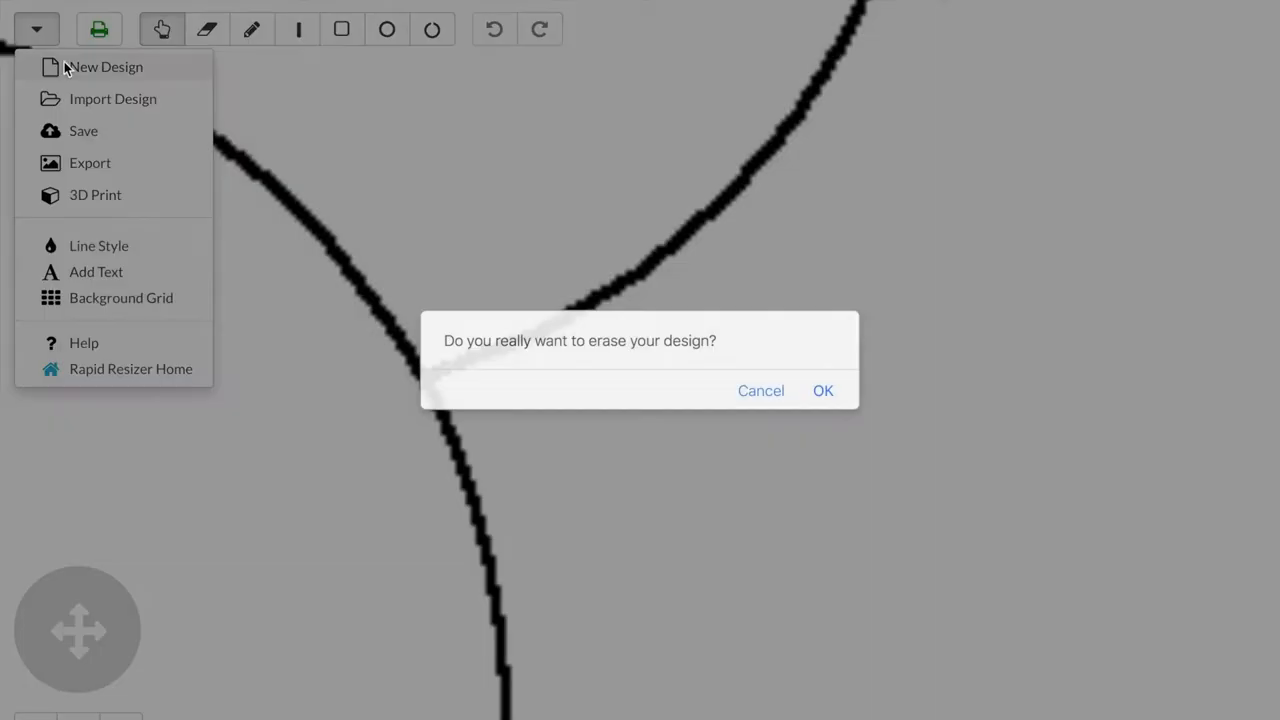
pyautogui.click(822, 390)
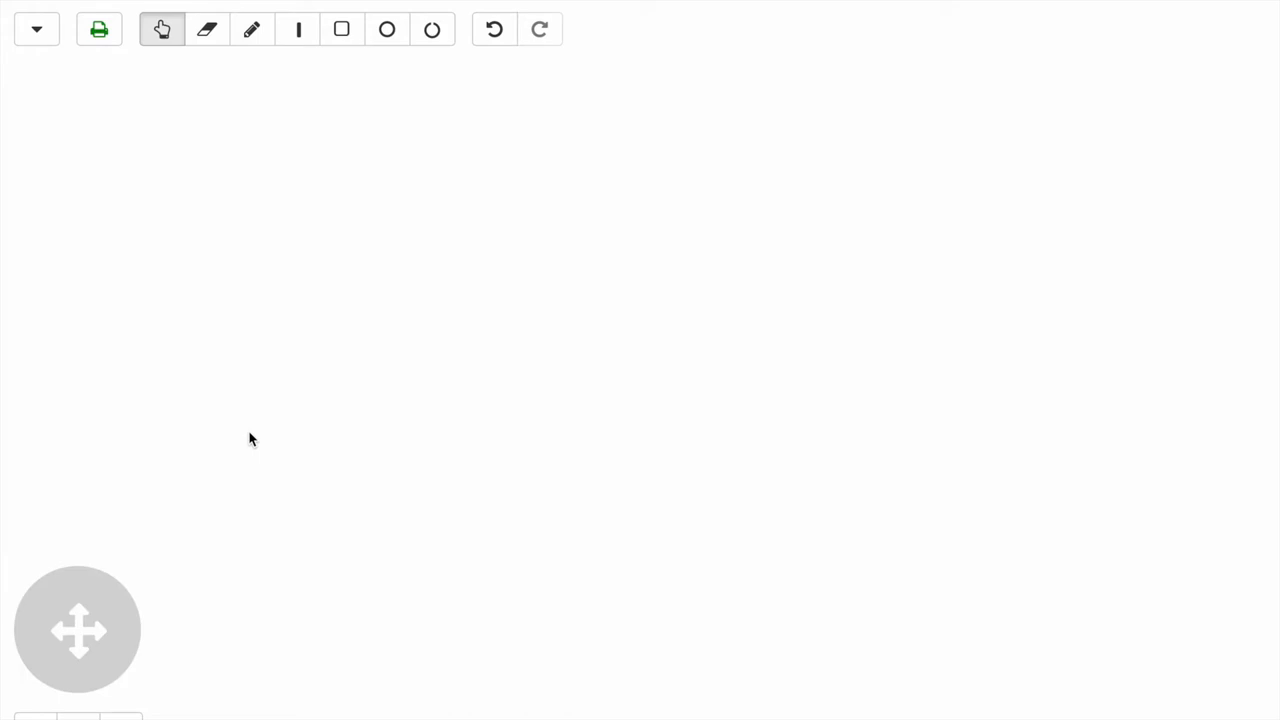
# Add the text 'HEY GOOD' in an outlined stencil font to the design.
pyautogui.click(36, 28)
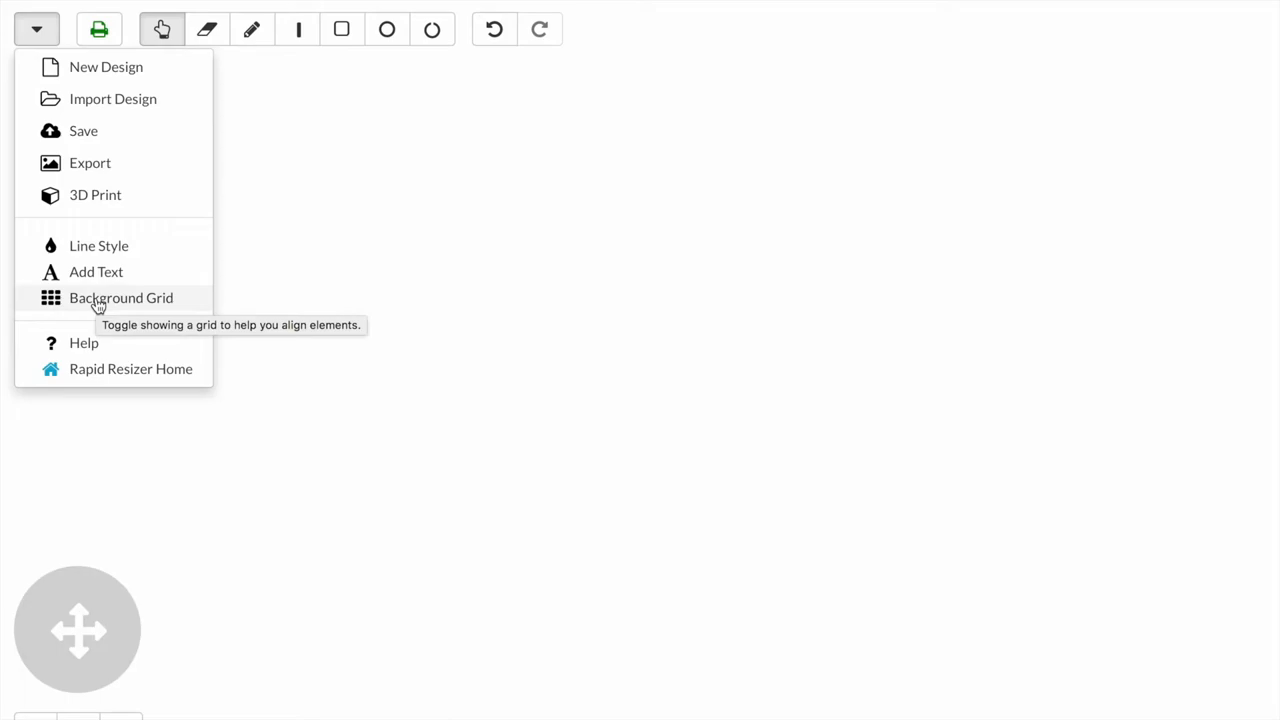
pyautogui.click(96, 272)
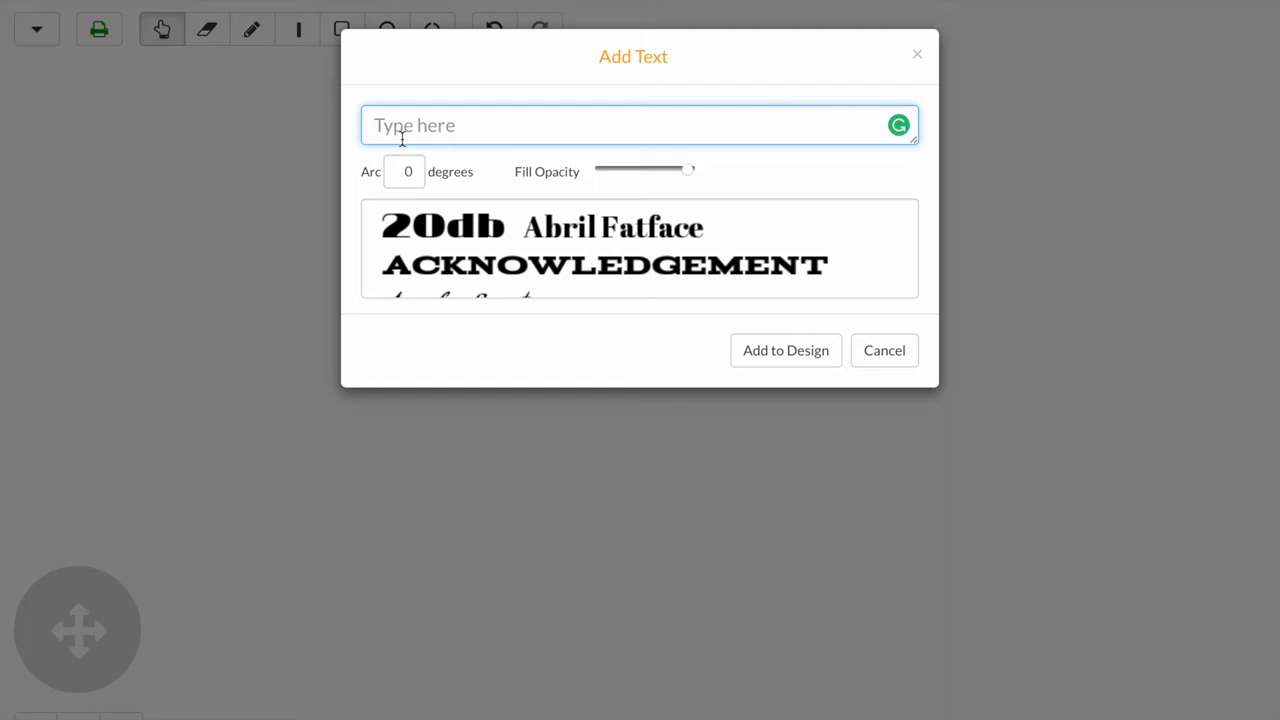
pyautogui.write('HEY GOOD')
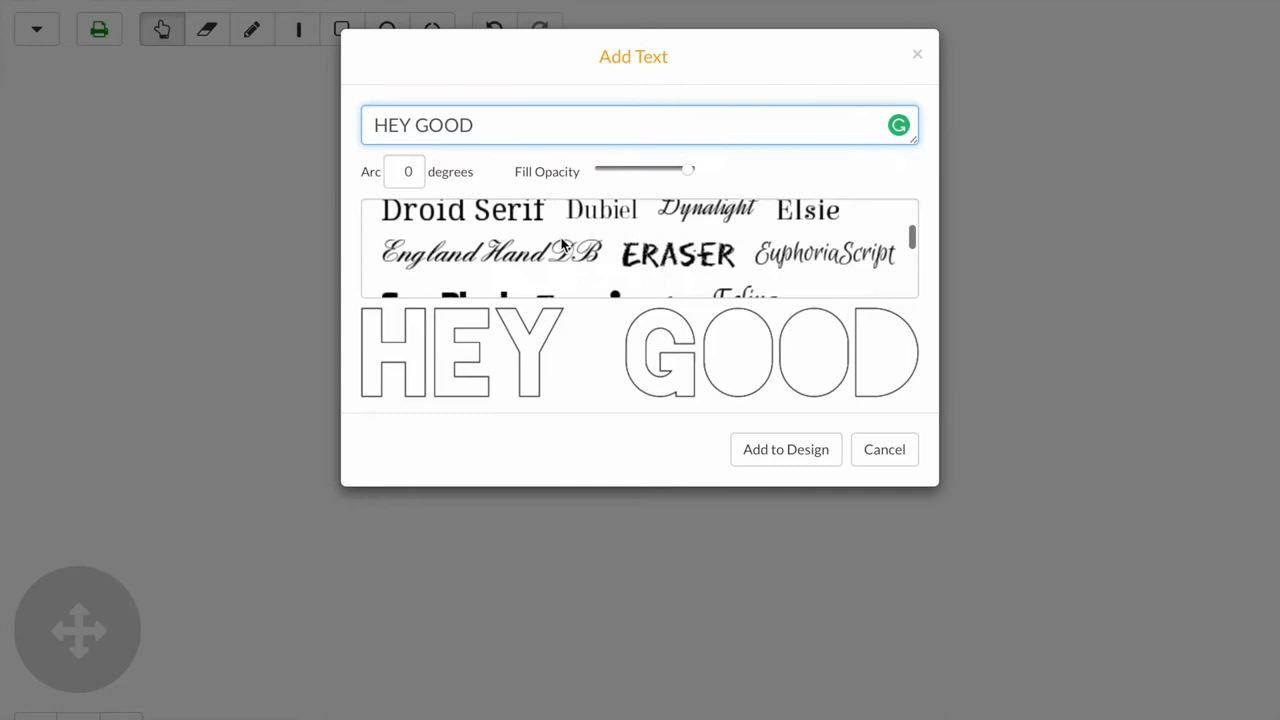
pyautogui.click(786, 448)
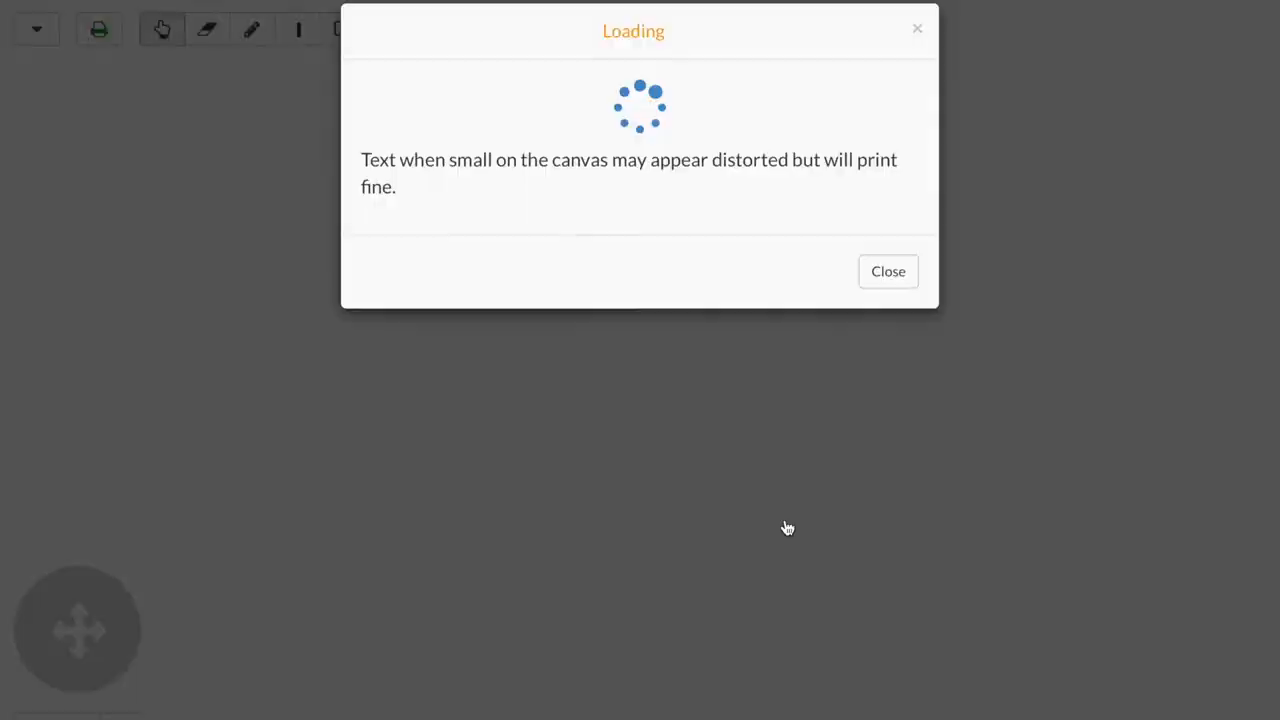
# Dismiss the loading notice so the arched HEY GOOD lettering shows on the canvas.
pyautogui.click(36, 28)
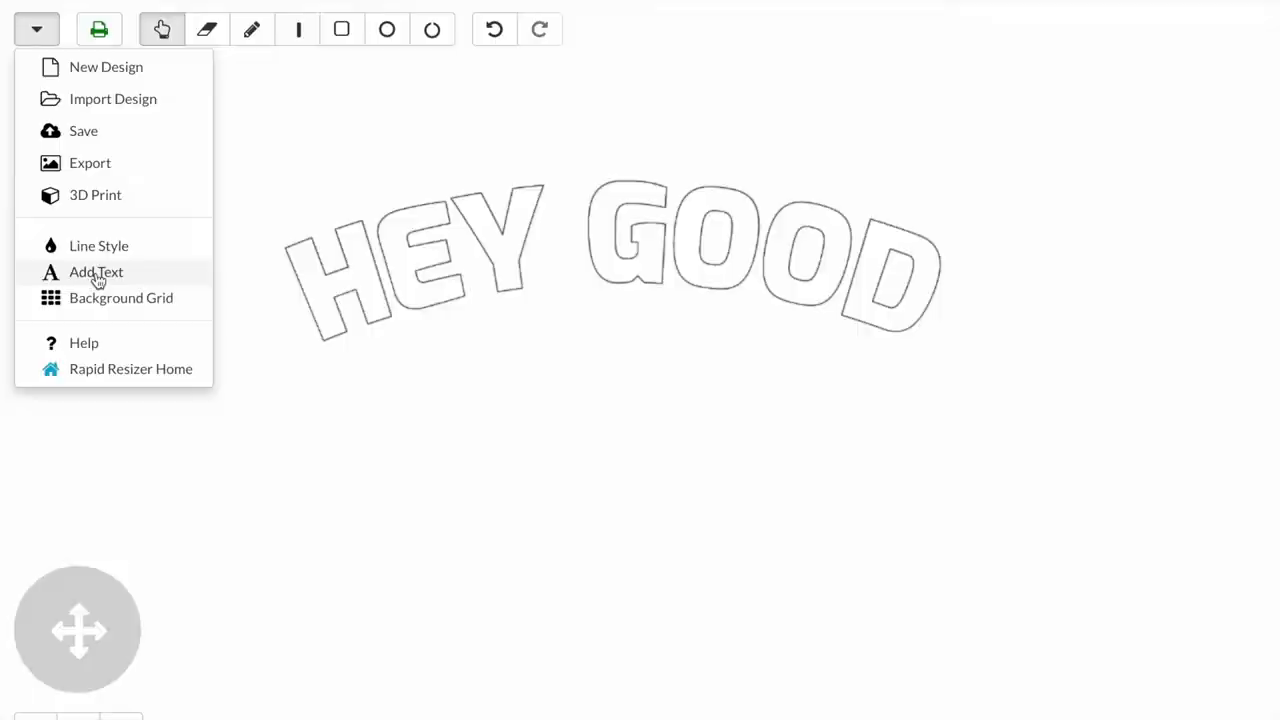
# Add a second text line 'LOOKIN'' in the same outlined font below HEY GOOD.
pyautogui.click(96, 272)
pyautogui.write("LOOKIN'")
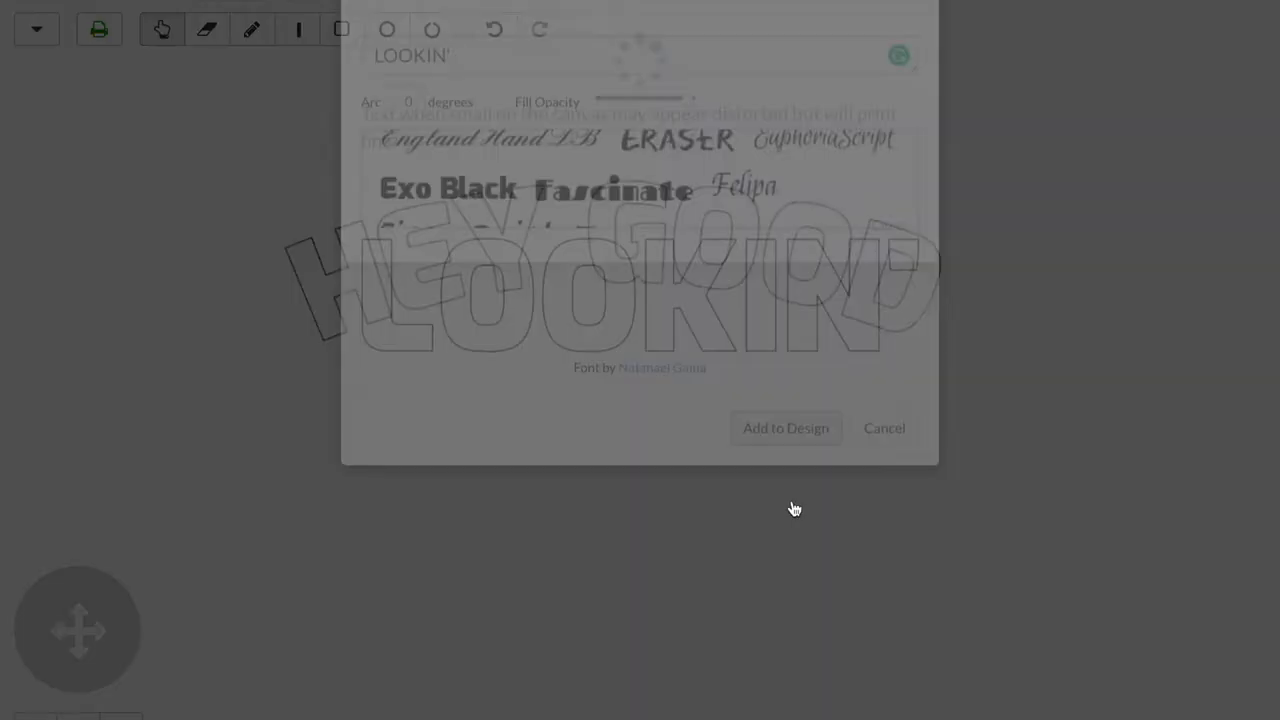
pyautogui.click(786, 428)
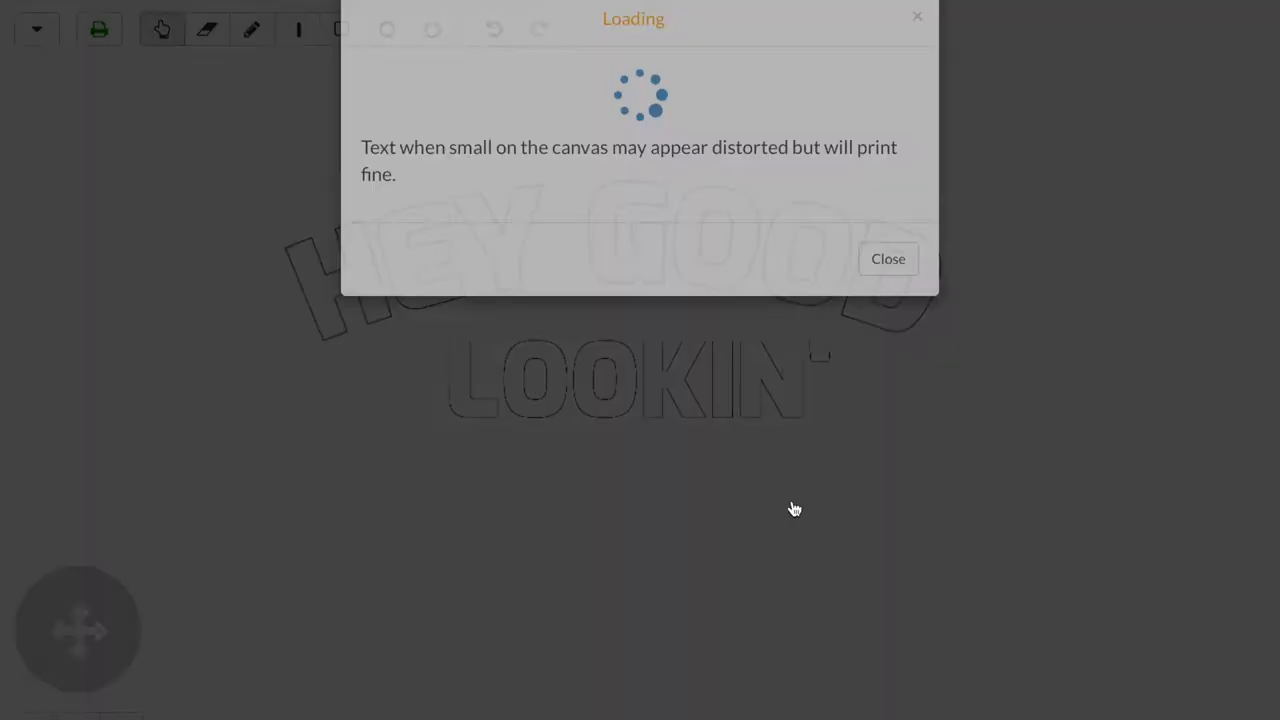
pyautogui.click(888, 258)
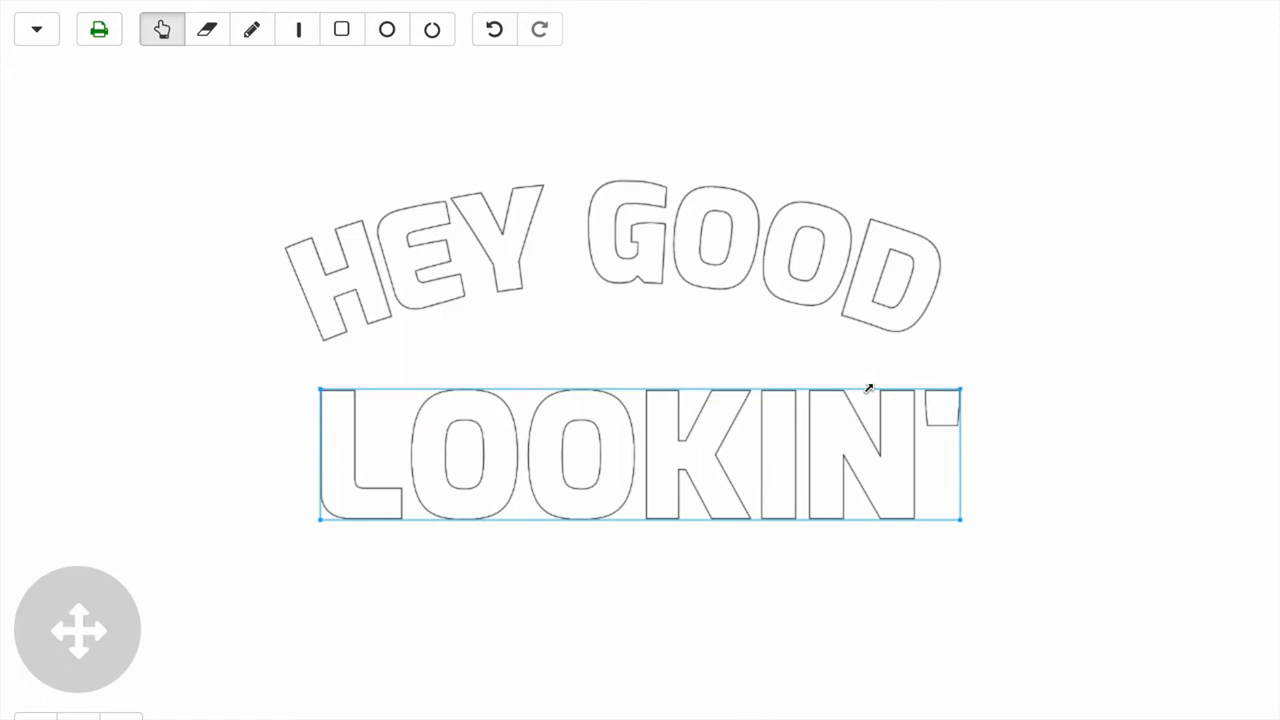
# Enlarge LOOKIN' to match the width of the arched HEY GOOD and deselect it.
pyautogui.moveTo(868, 388); pyautogui.dragTo(820, 424)
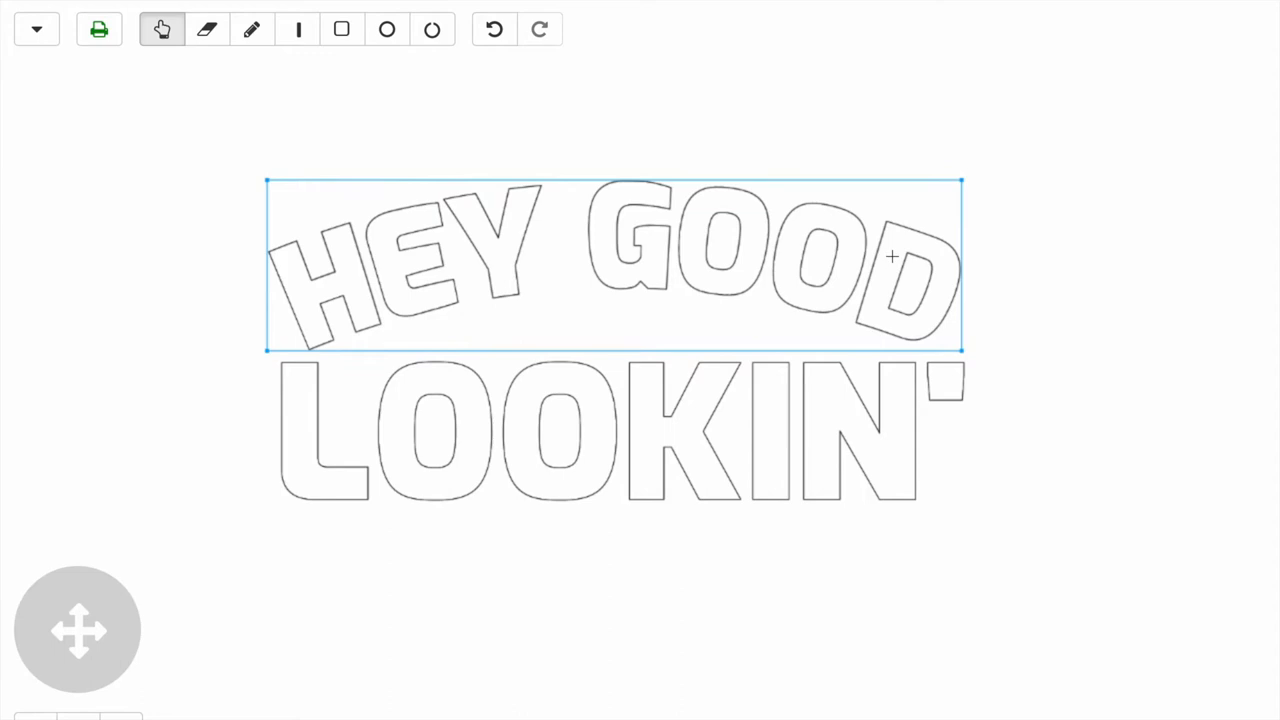
pyautogui.click(98, 28)
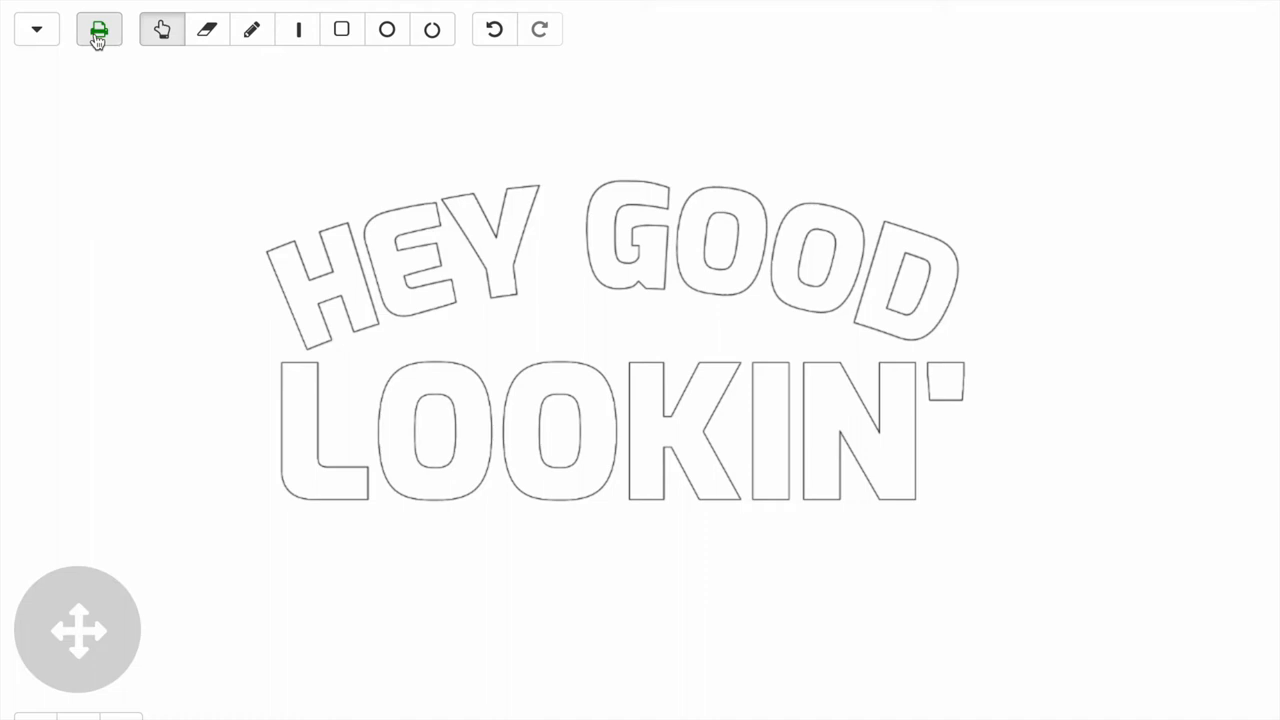
# Size the design to 20 inches wide (9.17 tall, proportional) and send it to print.
pyautogui.click(98, 30)
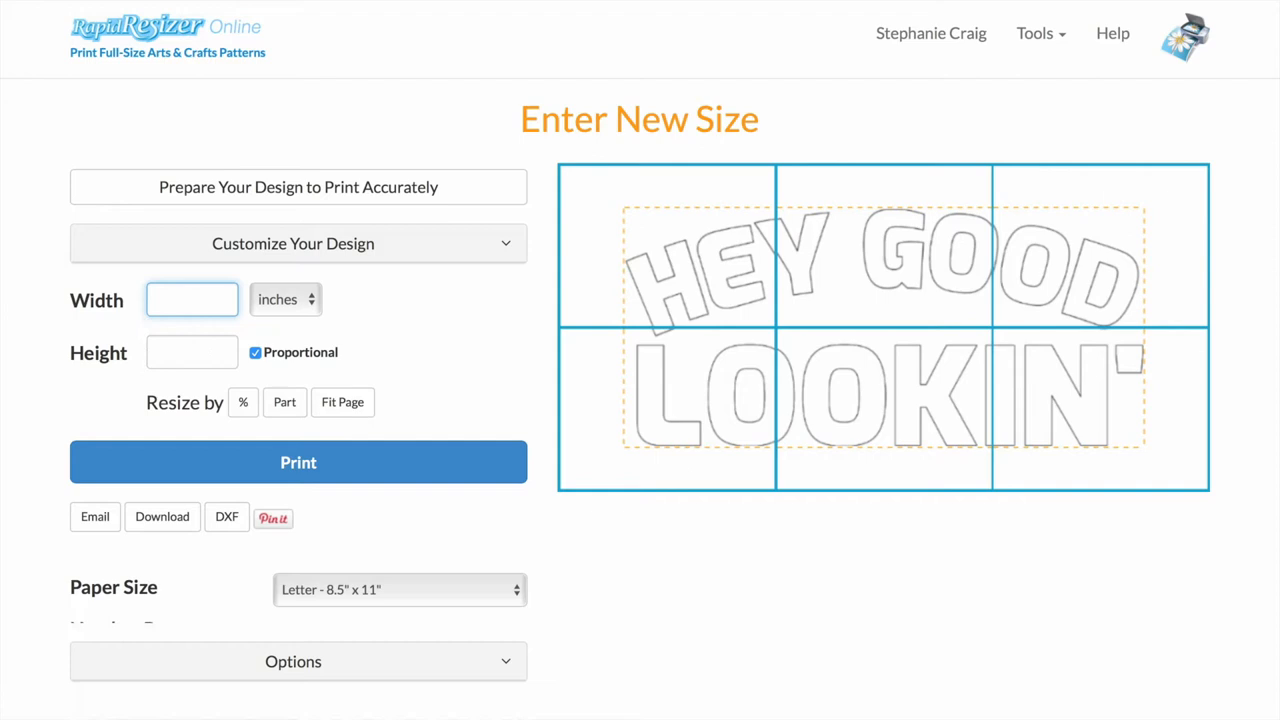
pyautogui.write('20')
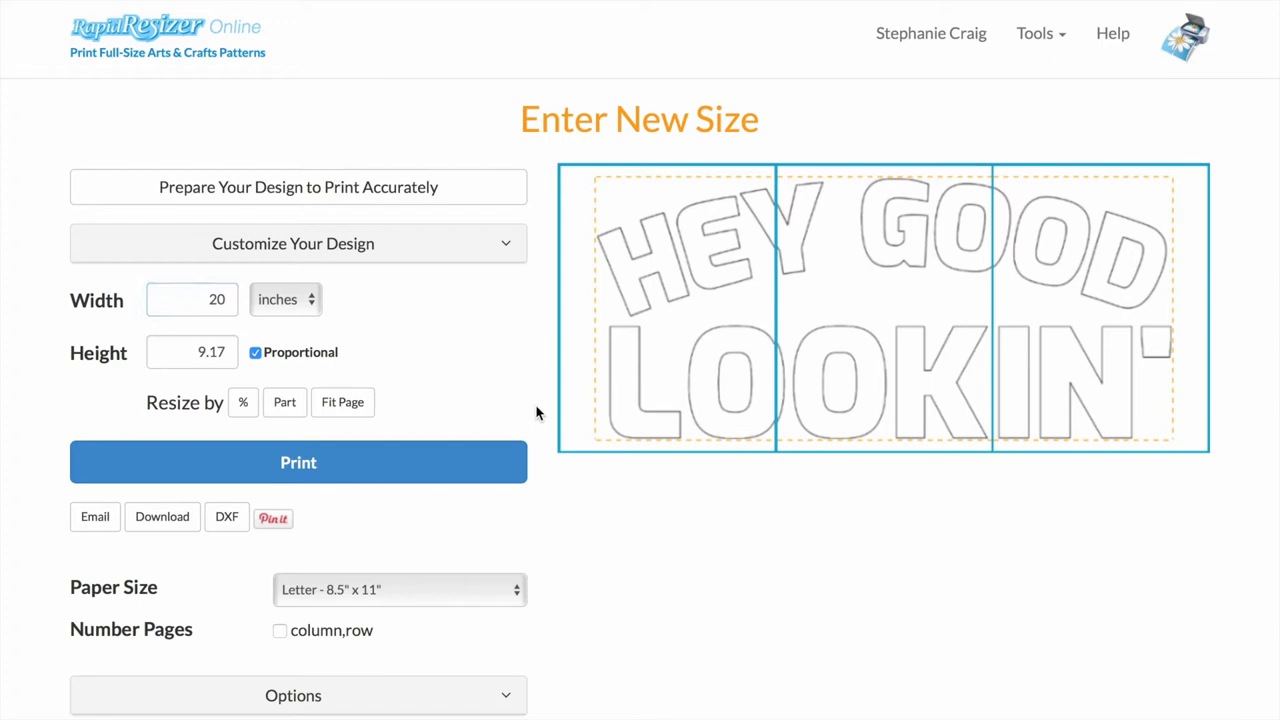
pyautogui.click(298, 462)
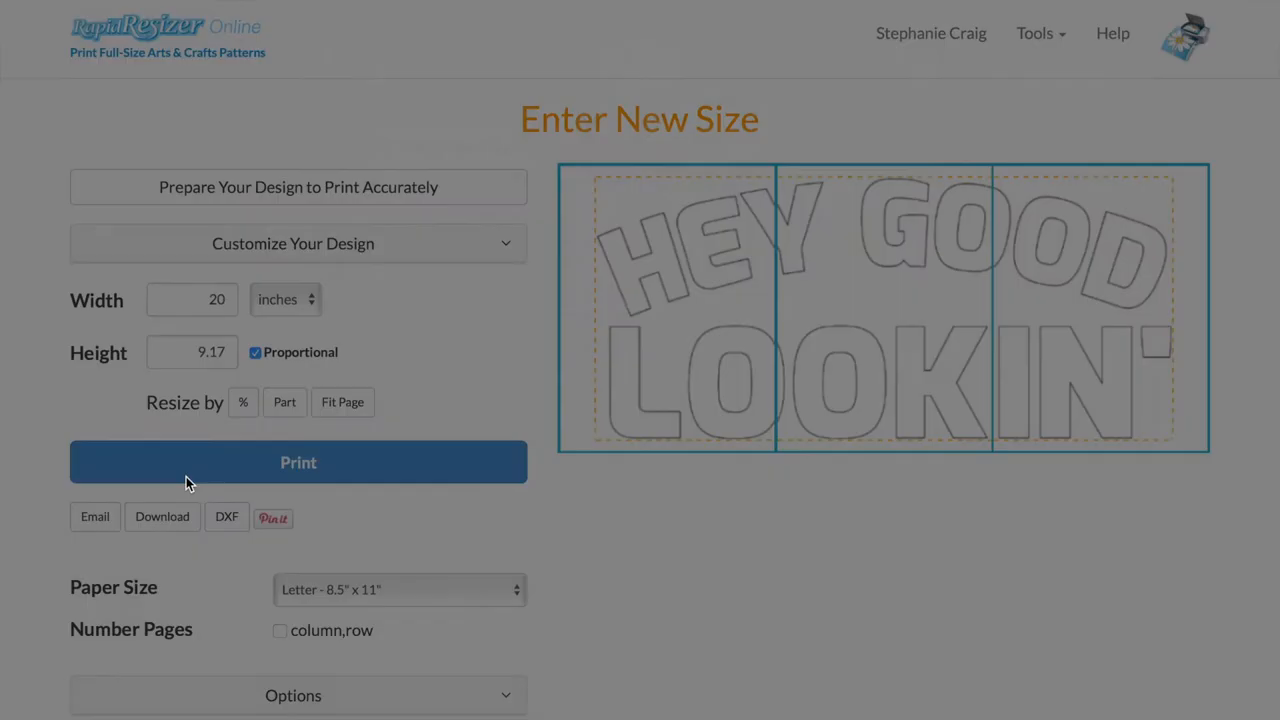
pyautogui.click(298, 462)
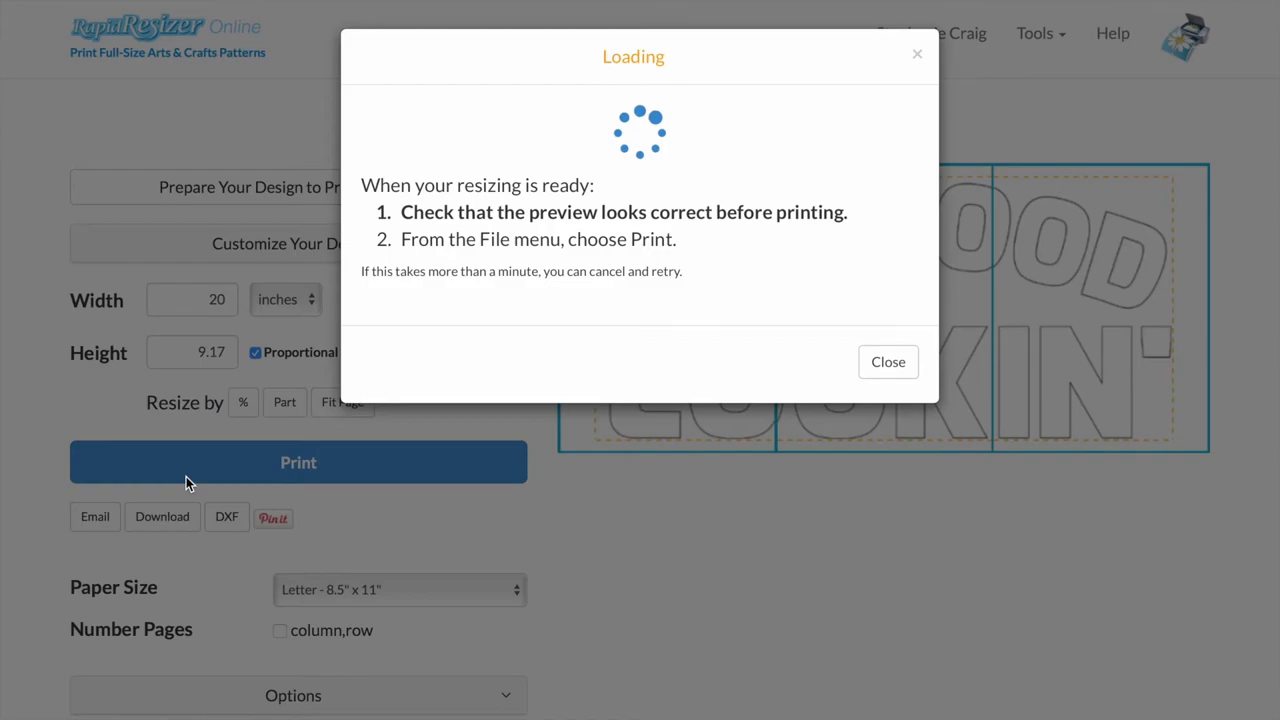